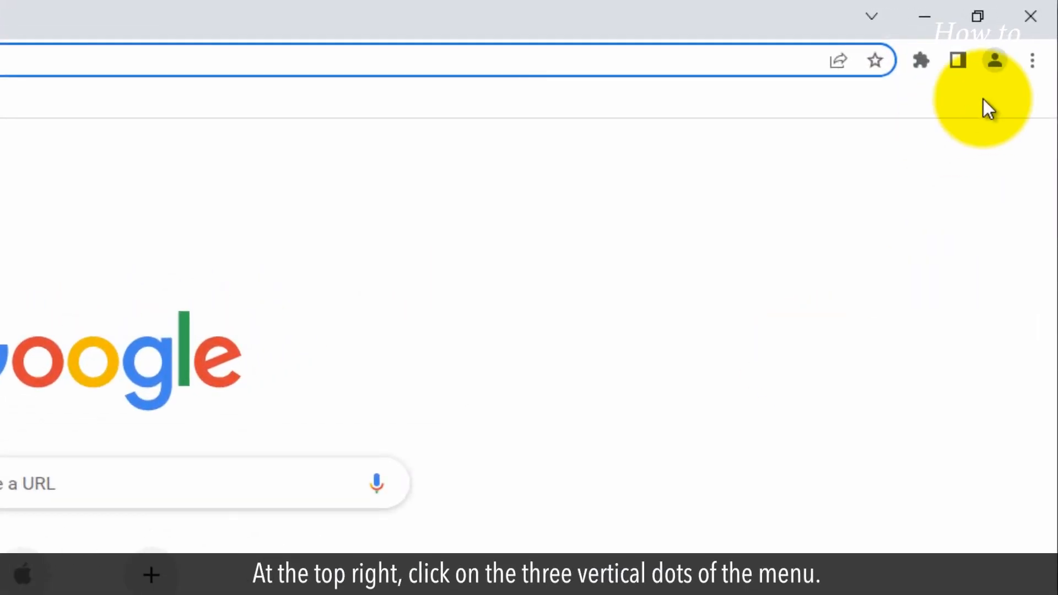
Open Chrome's Extensions page from the main menu via More tools
click(1032, 61)
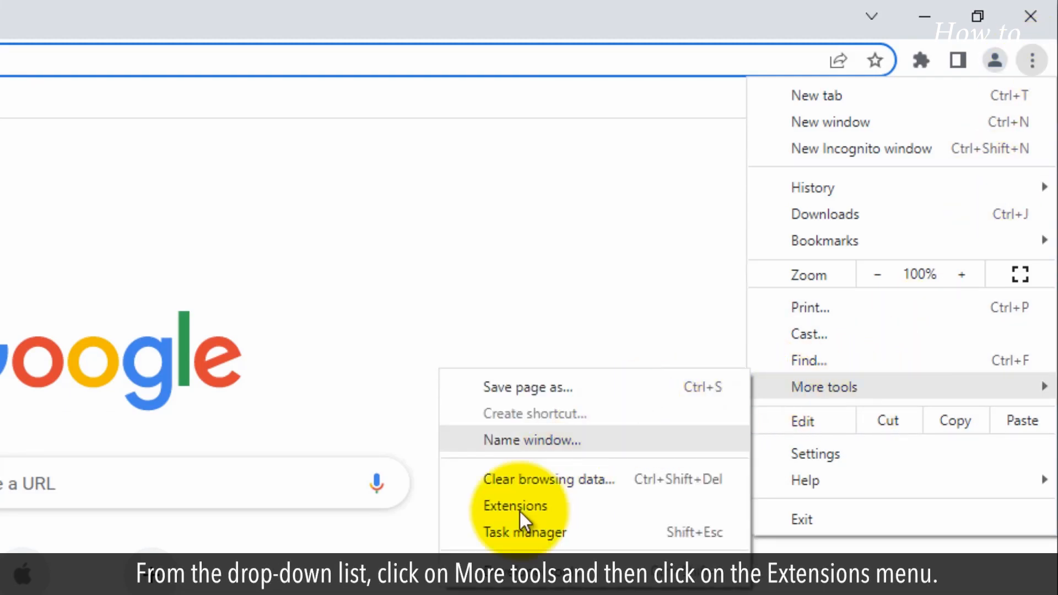
click(515, 506)
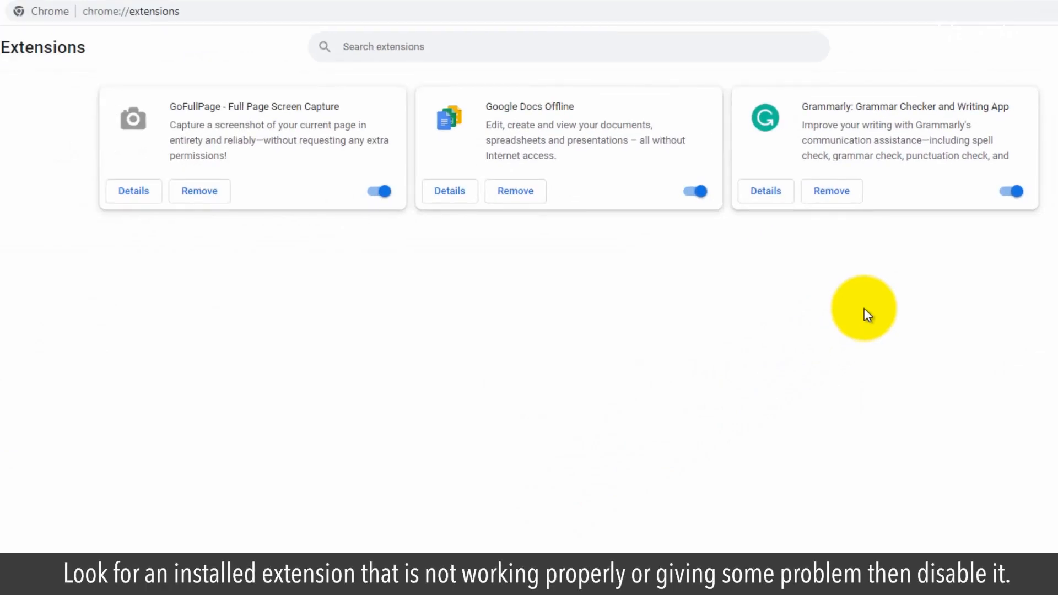
mouse_move(868, 317)
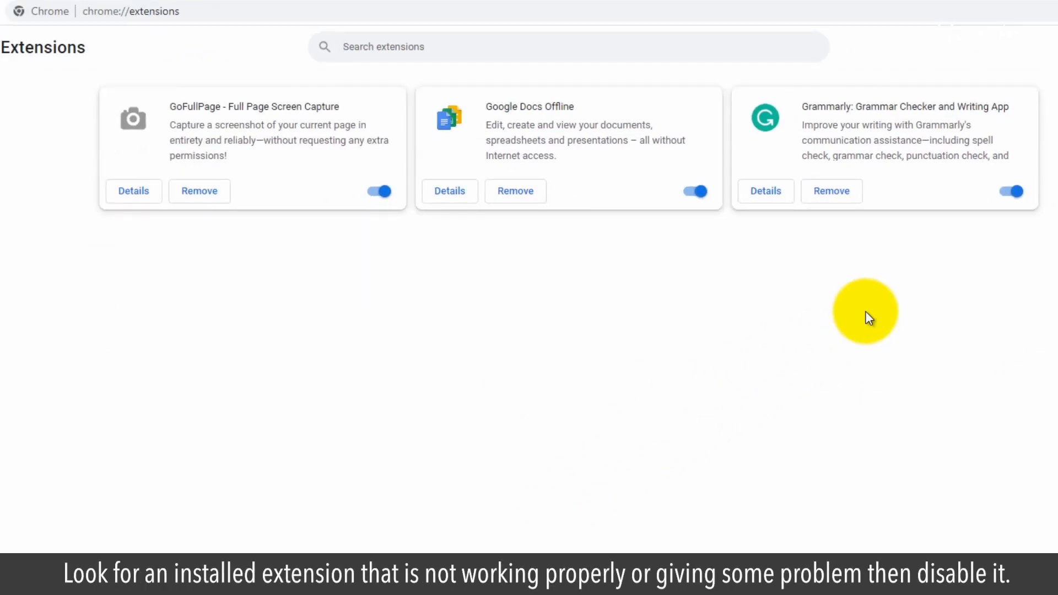
mouse_move(894, 169)
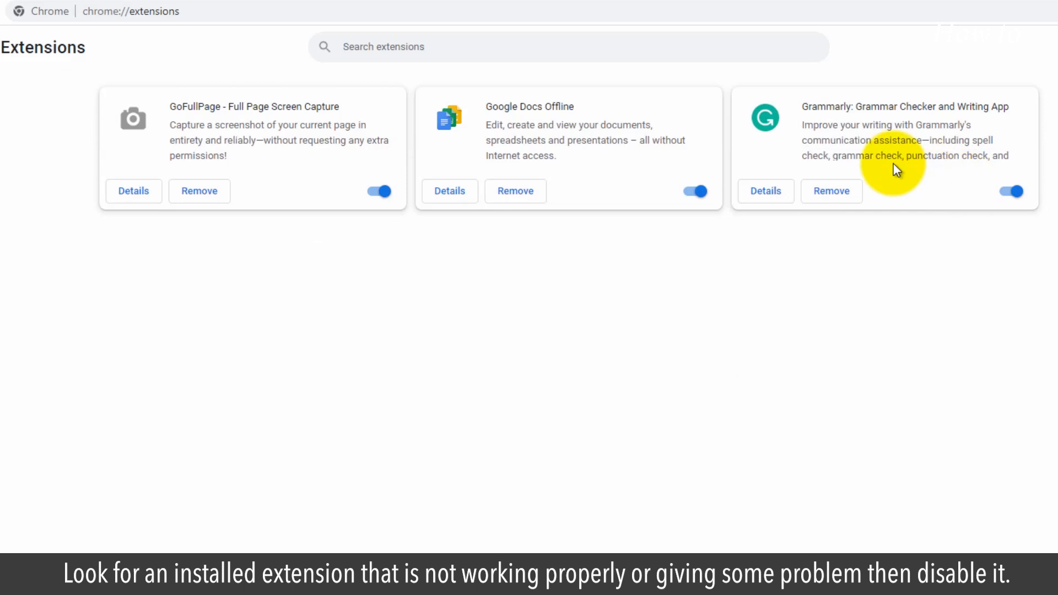
Switch off the Grammarly extension, leaving GoFullPage and Google Docs Offline enabled
click(1011, 190)
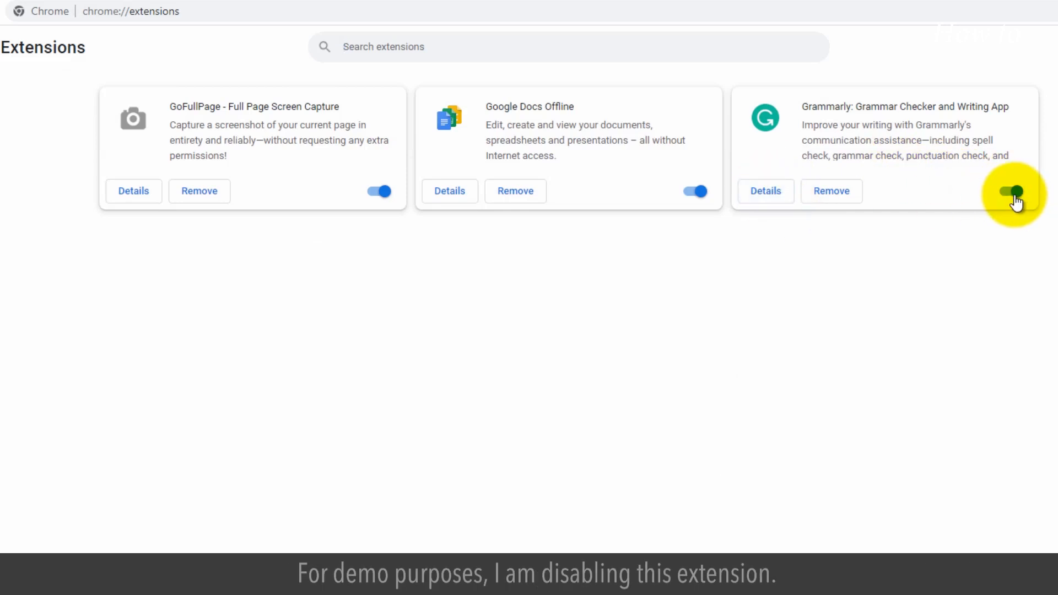
click(1011, 191)
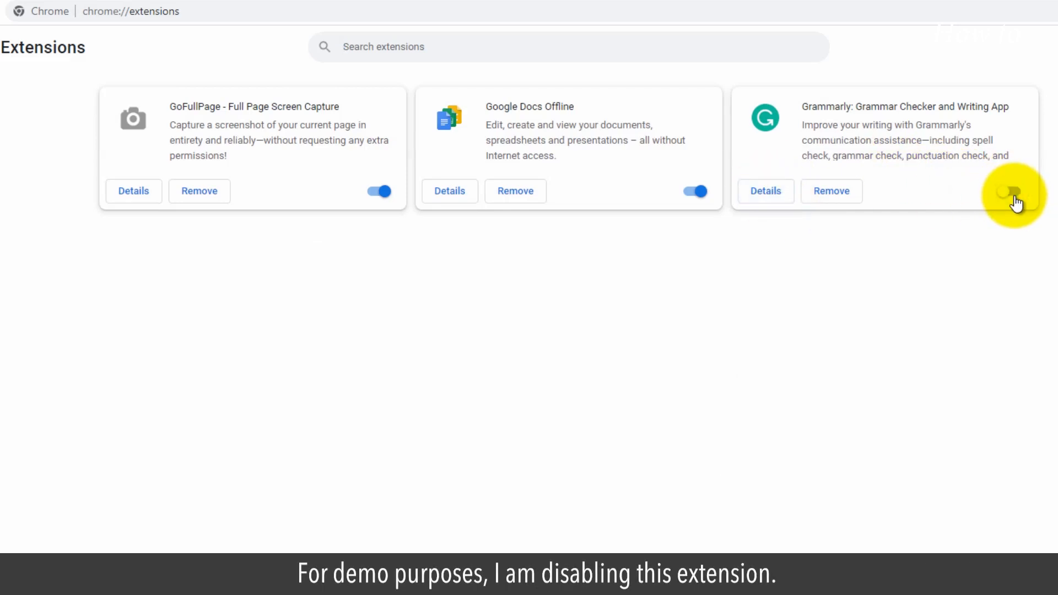
click(1011, 192)
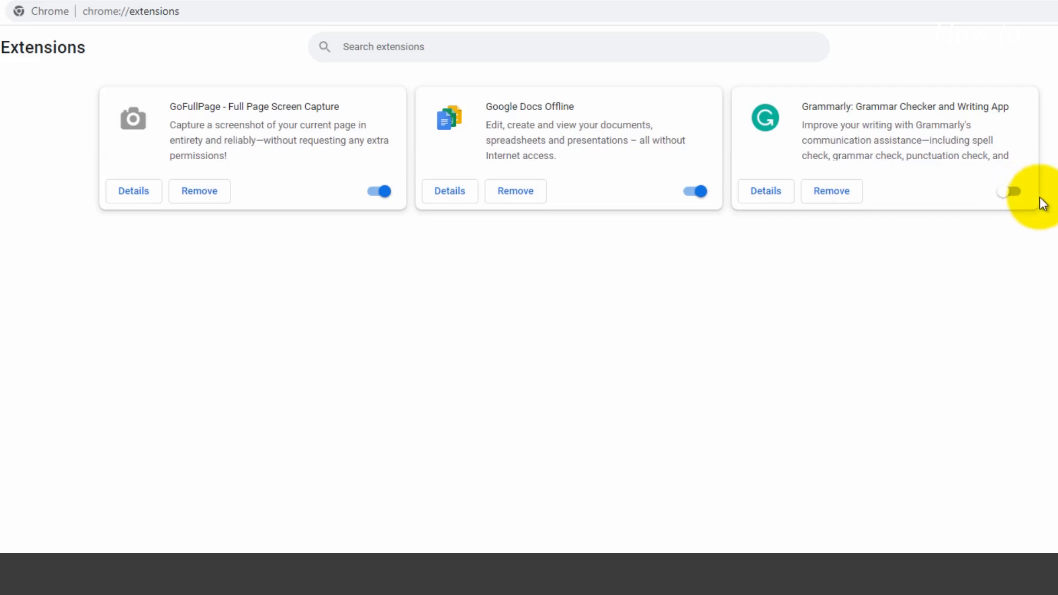
click(1031, 60)
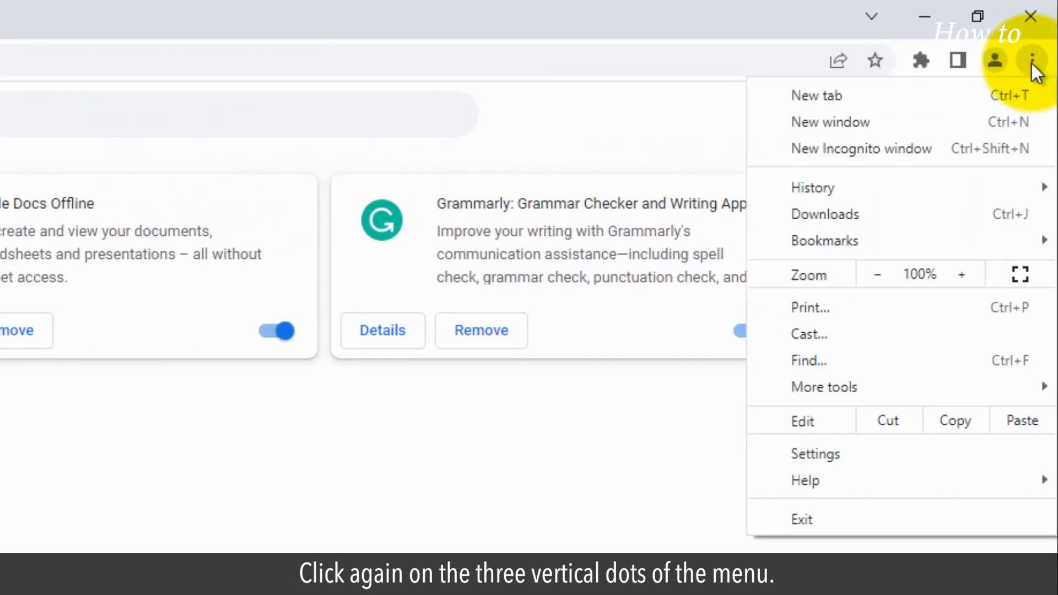
mouse_move(886, 410)
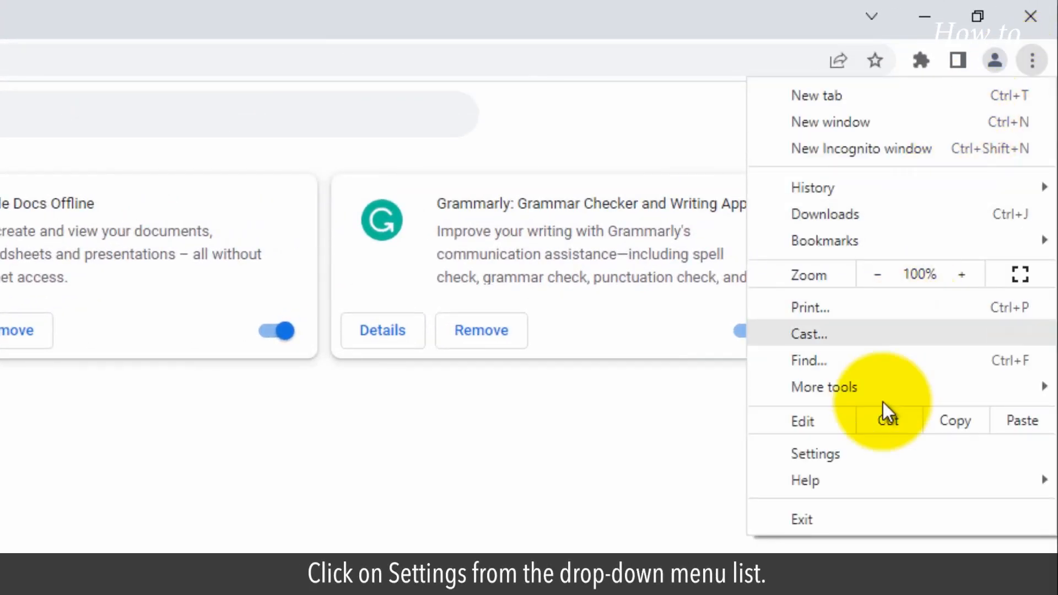
In Settings > Privacy and security, confirm 'Clear cookies and site data when you close all windows' is off
click(816, 453)
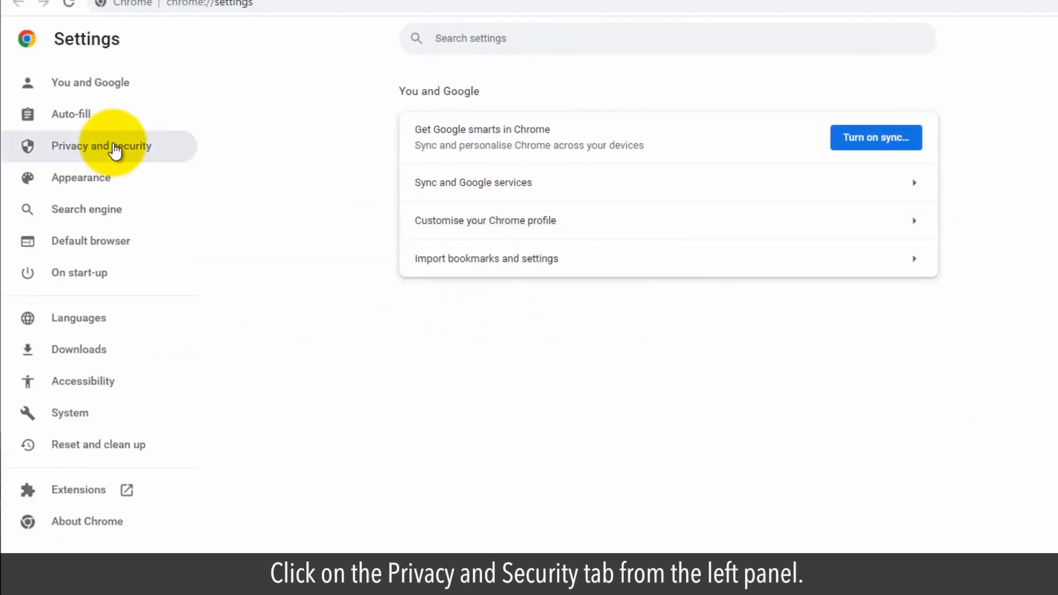
click(102, 145)
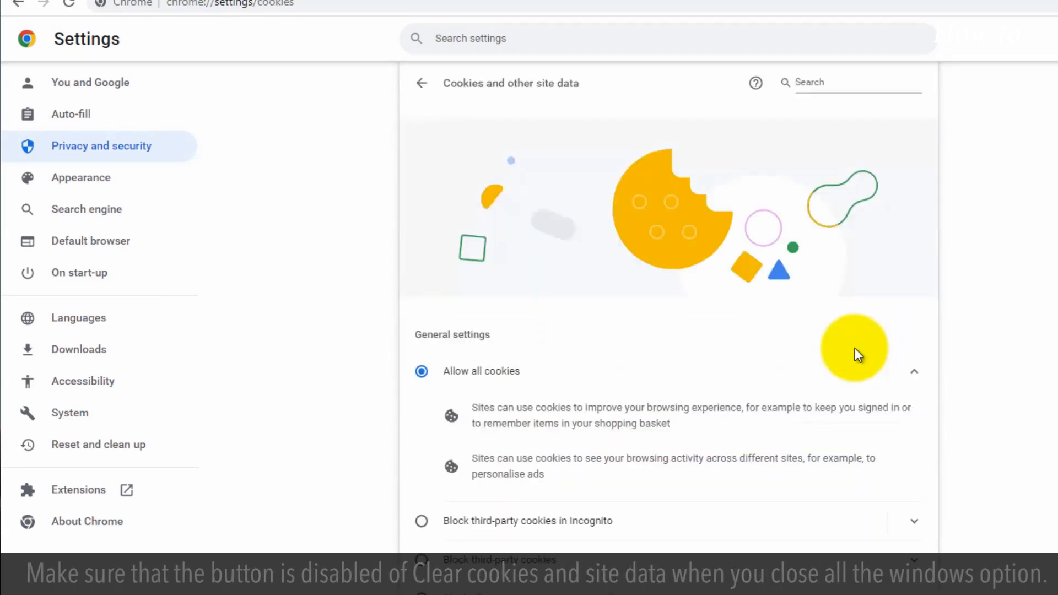
scroll(down, 3)
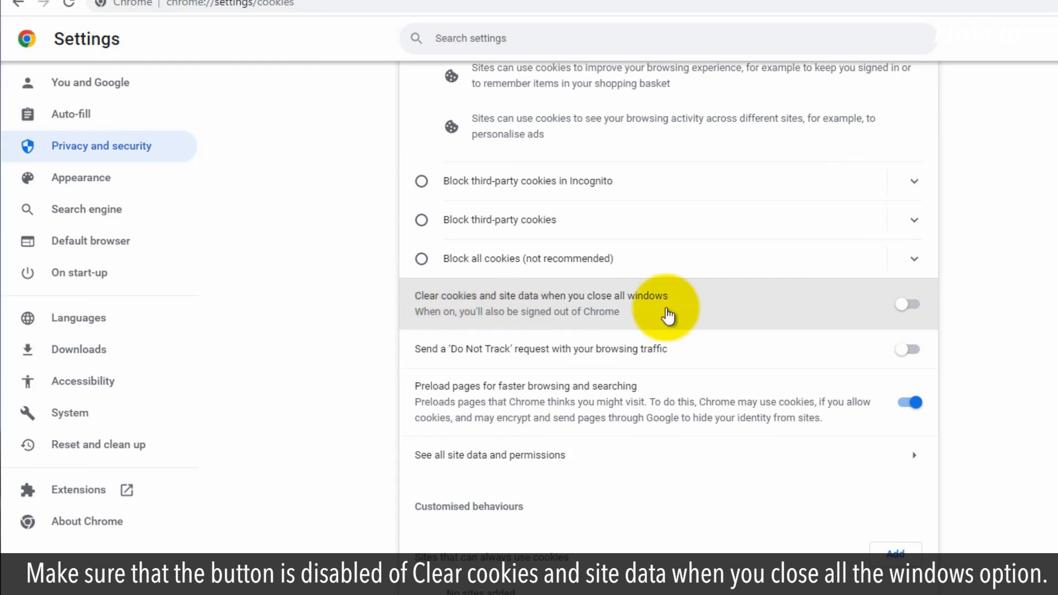
mouse_move(852, 317)
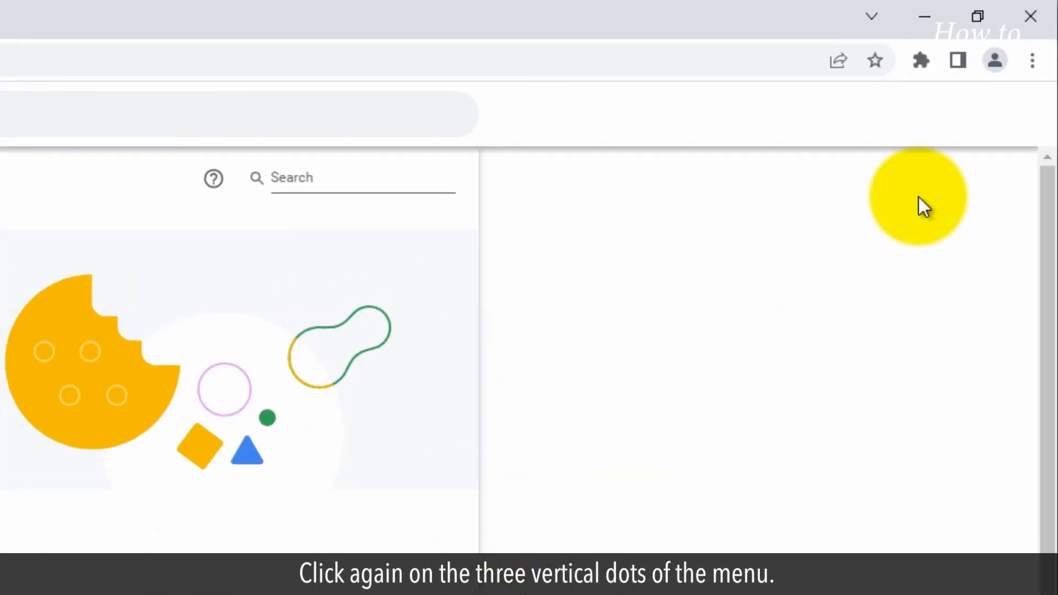
From the History page, bring up the Clear browsing data dialog
click(1033, 60)
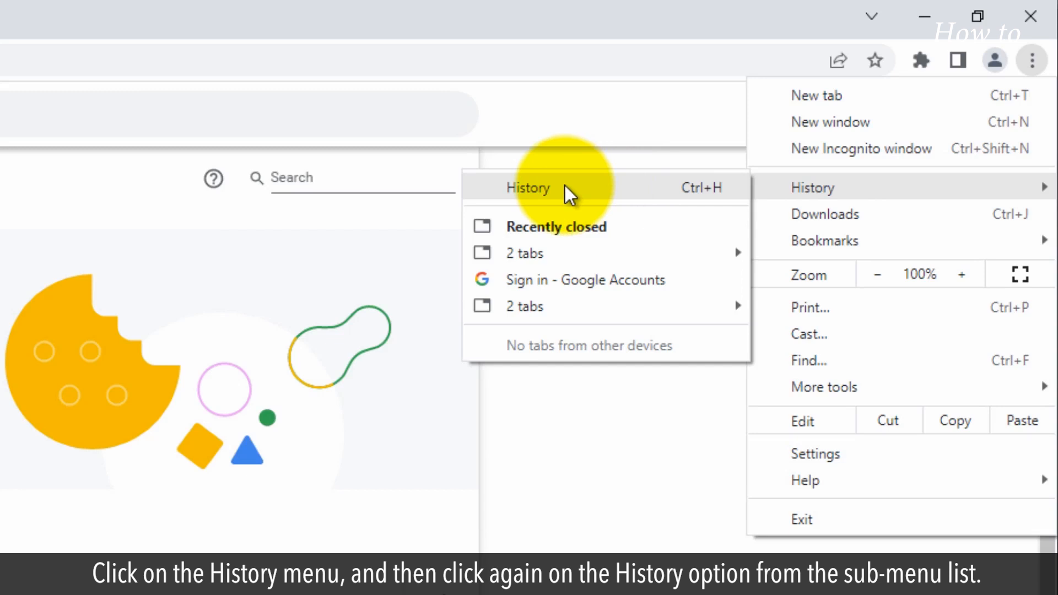
click(528, 188)
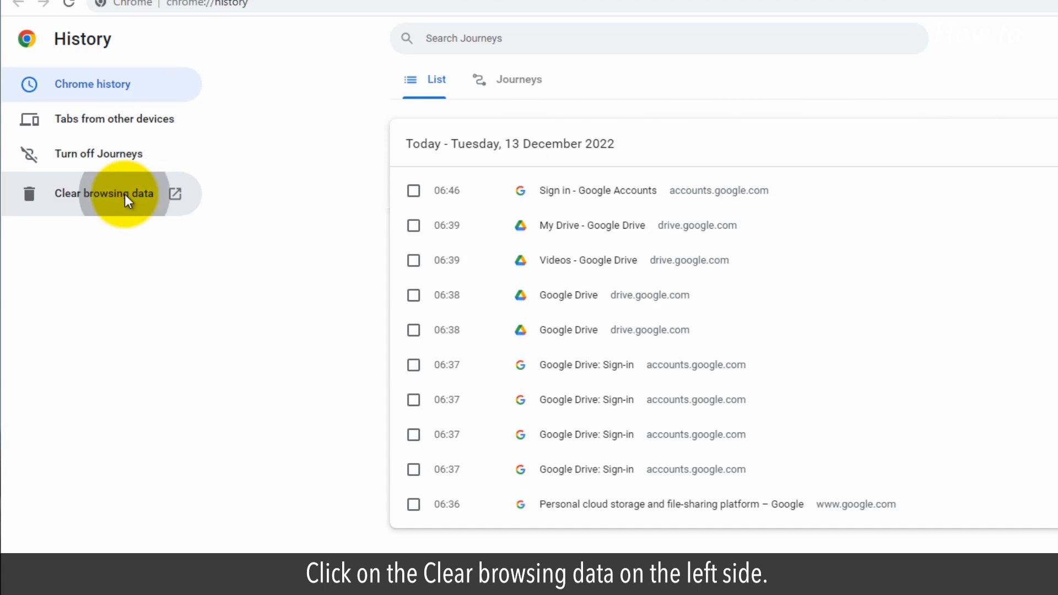
click(103, 194)
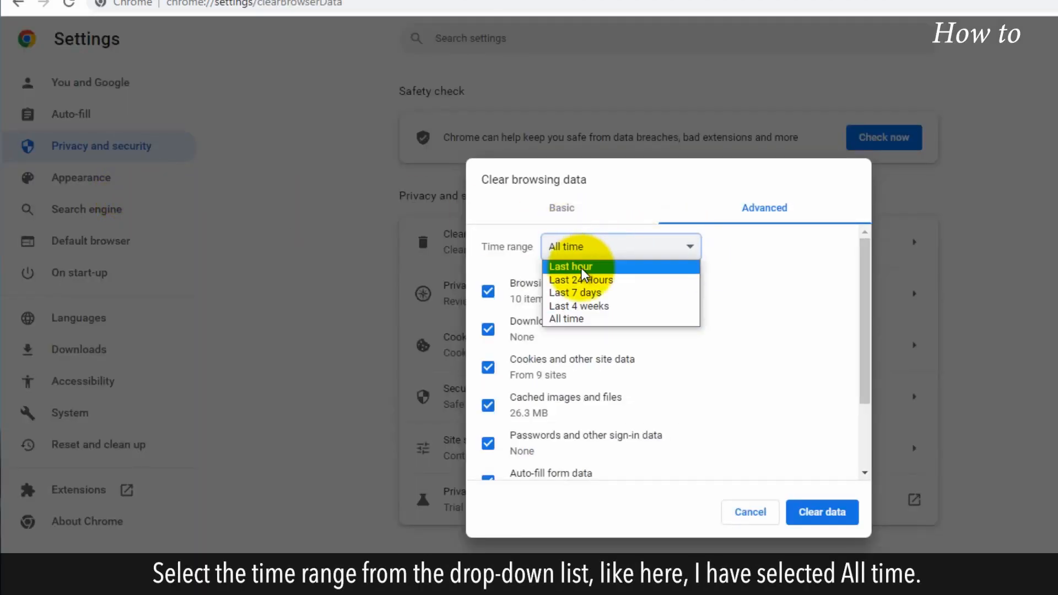
Clear browsing data for All time with every category ticked
click(565, 319)
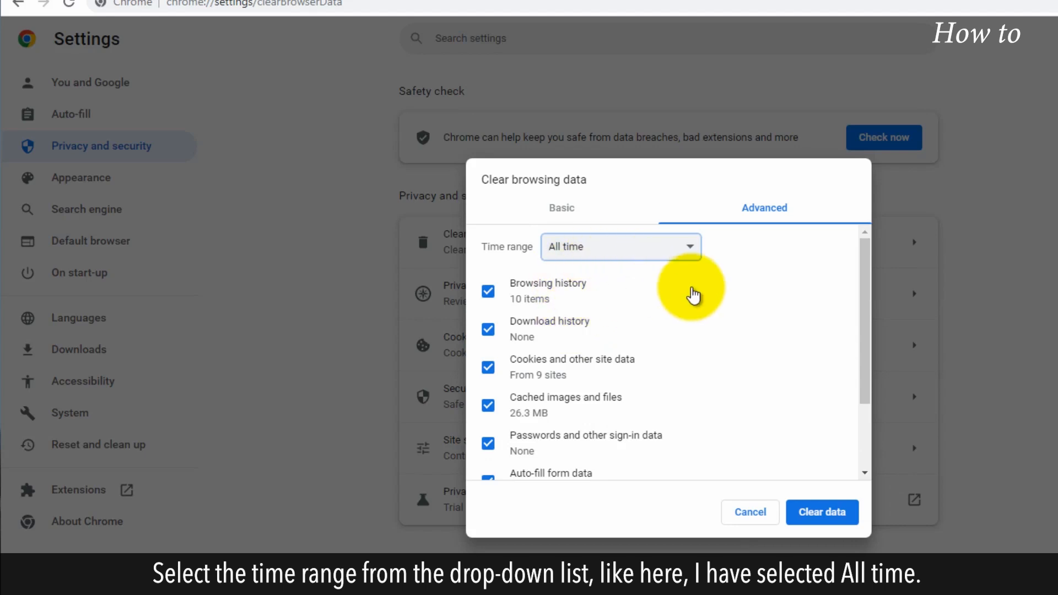
scroll(down, 3)
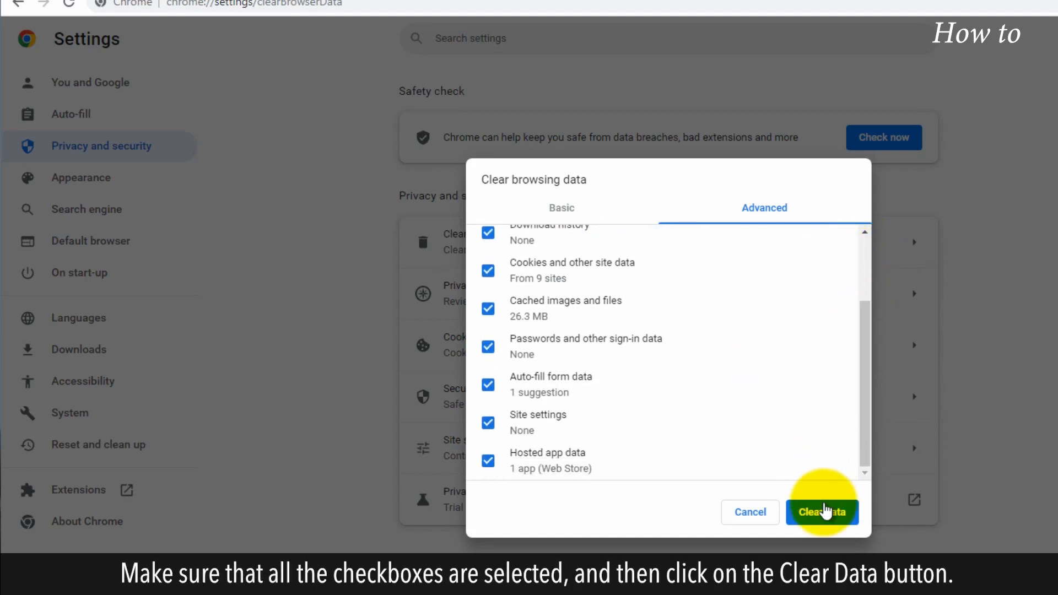
click(821, 513)
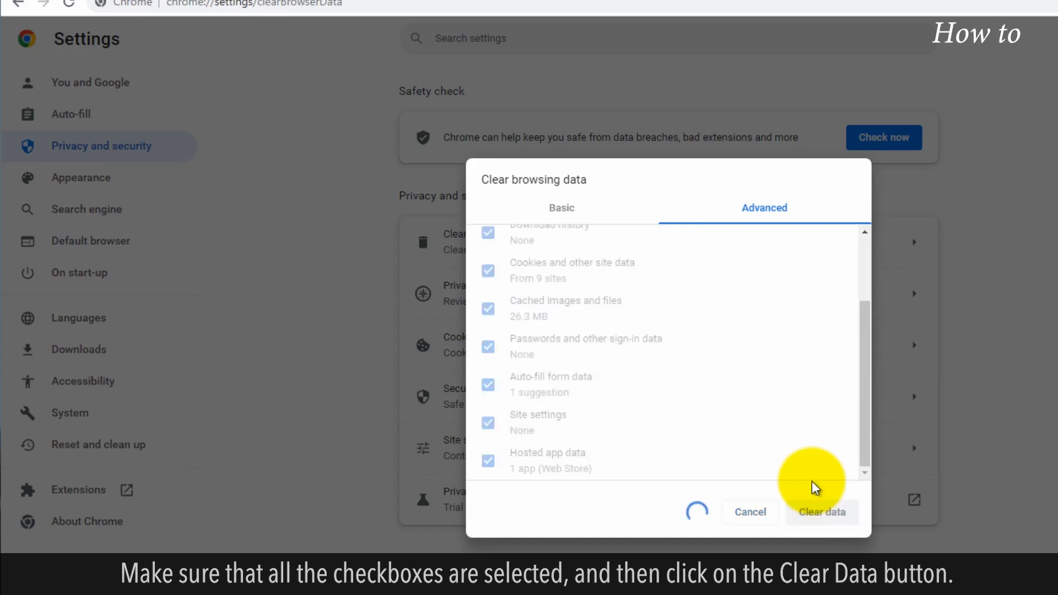
click(820, 511)
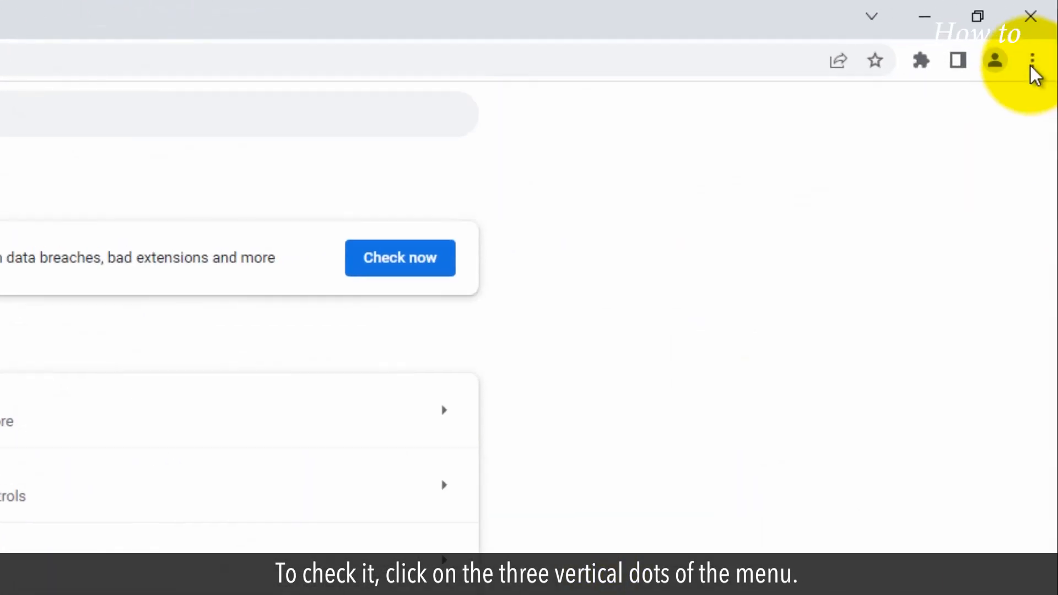
Check for updates via Help > About Google Chrome
click(1031, 61)
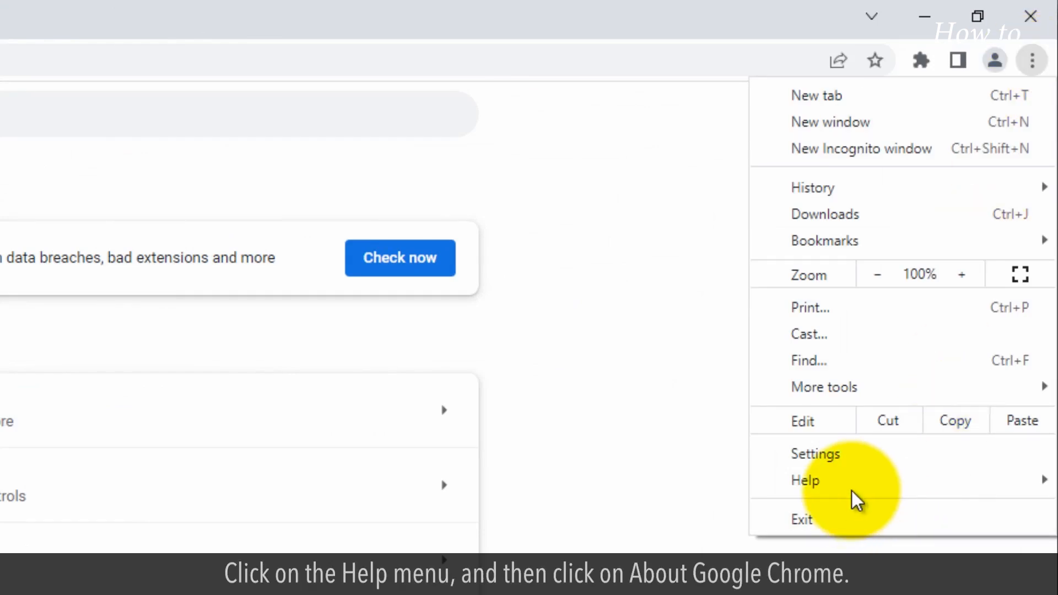
click(805, 481)
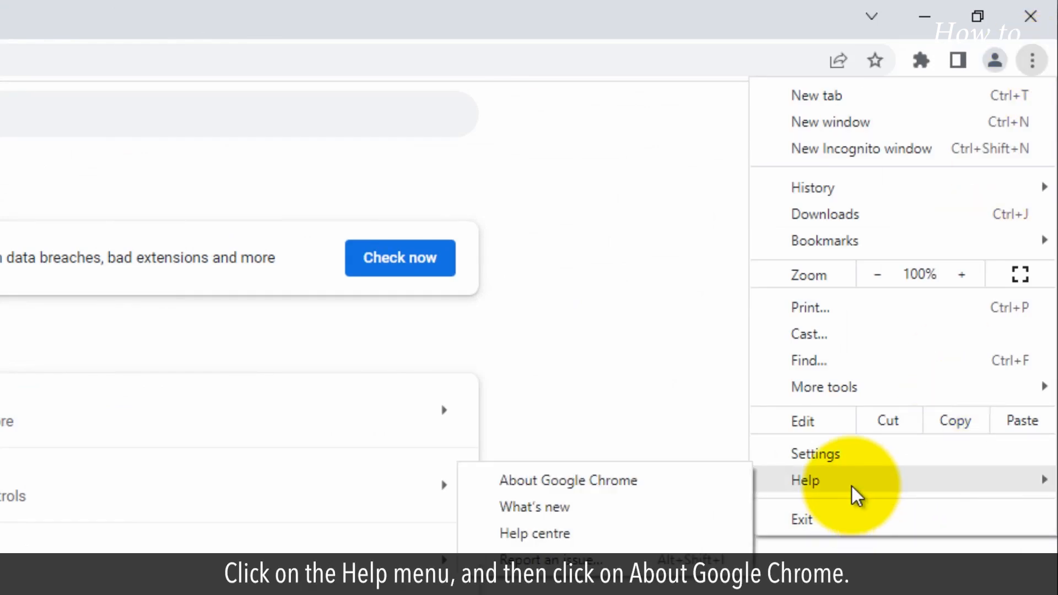
click(568, 480)
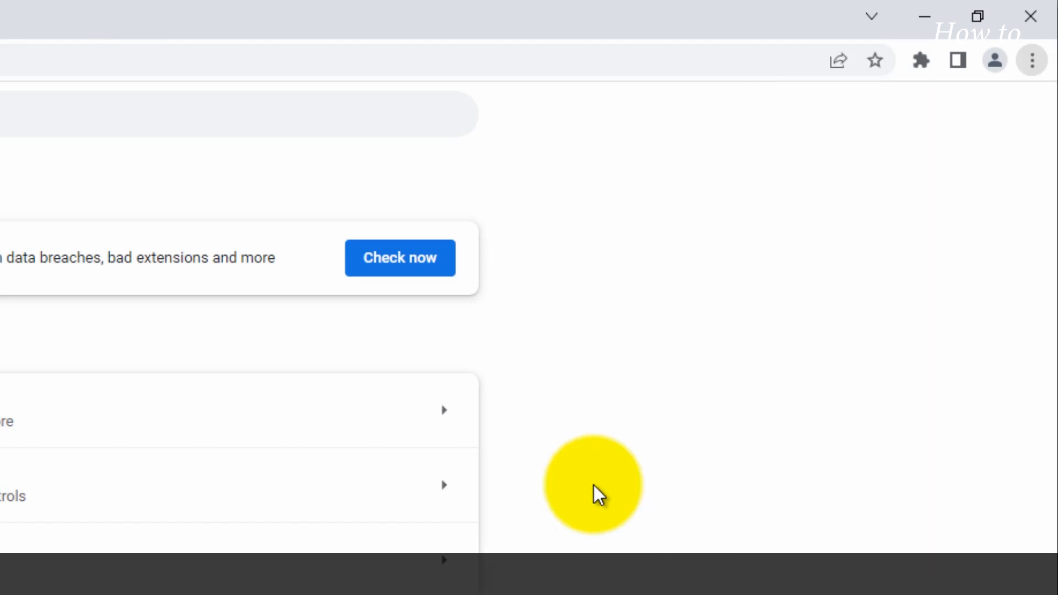
click(87, 521)
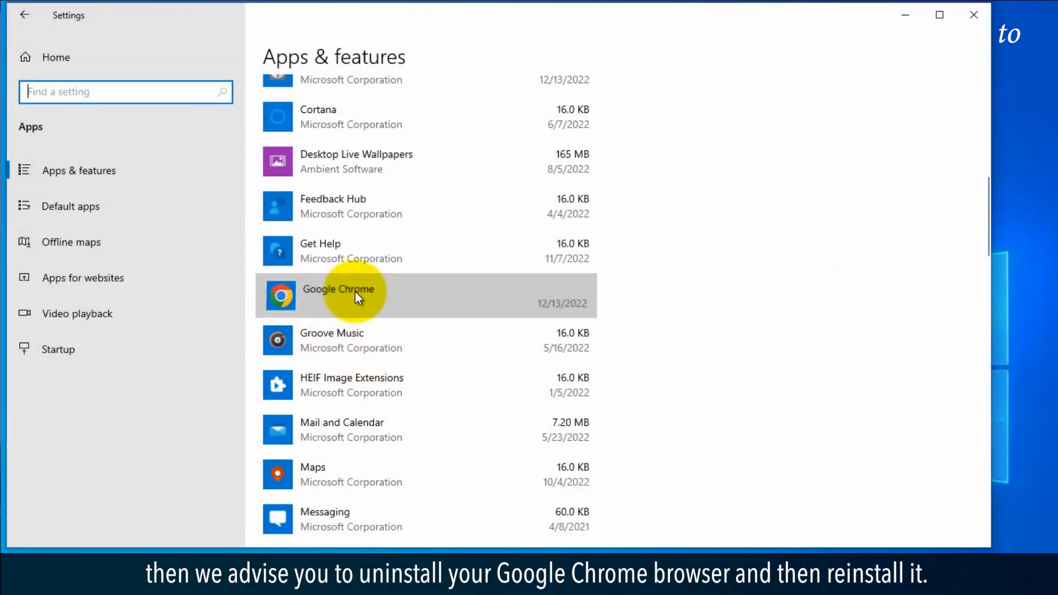
Select Google Chrome in Apps & features to reveal its Uninstall option
click(357, 296)
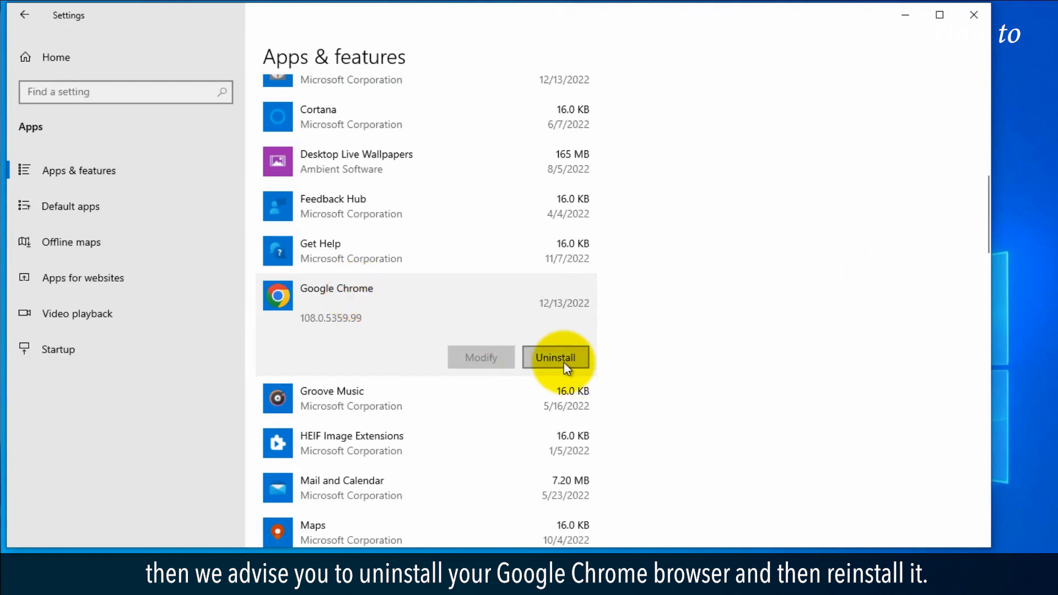